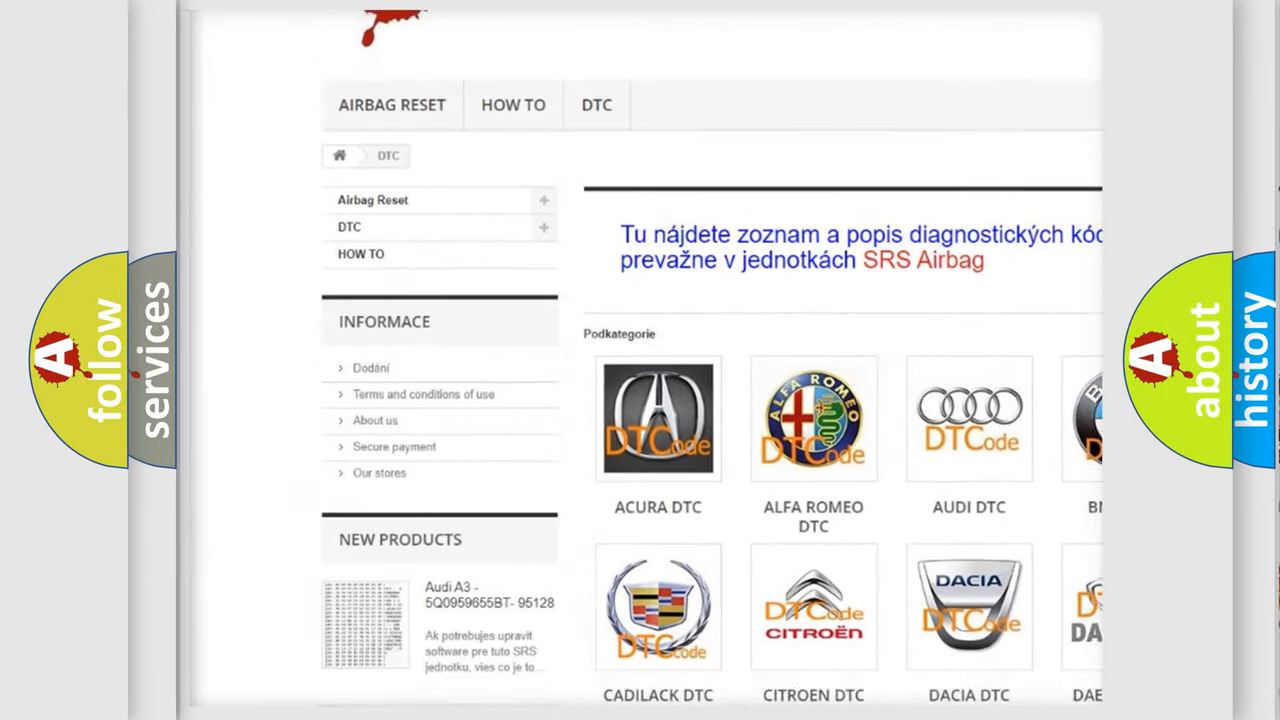
scroll(down, 3)
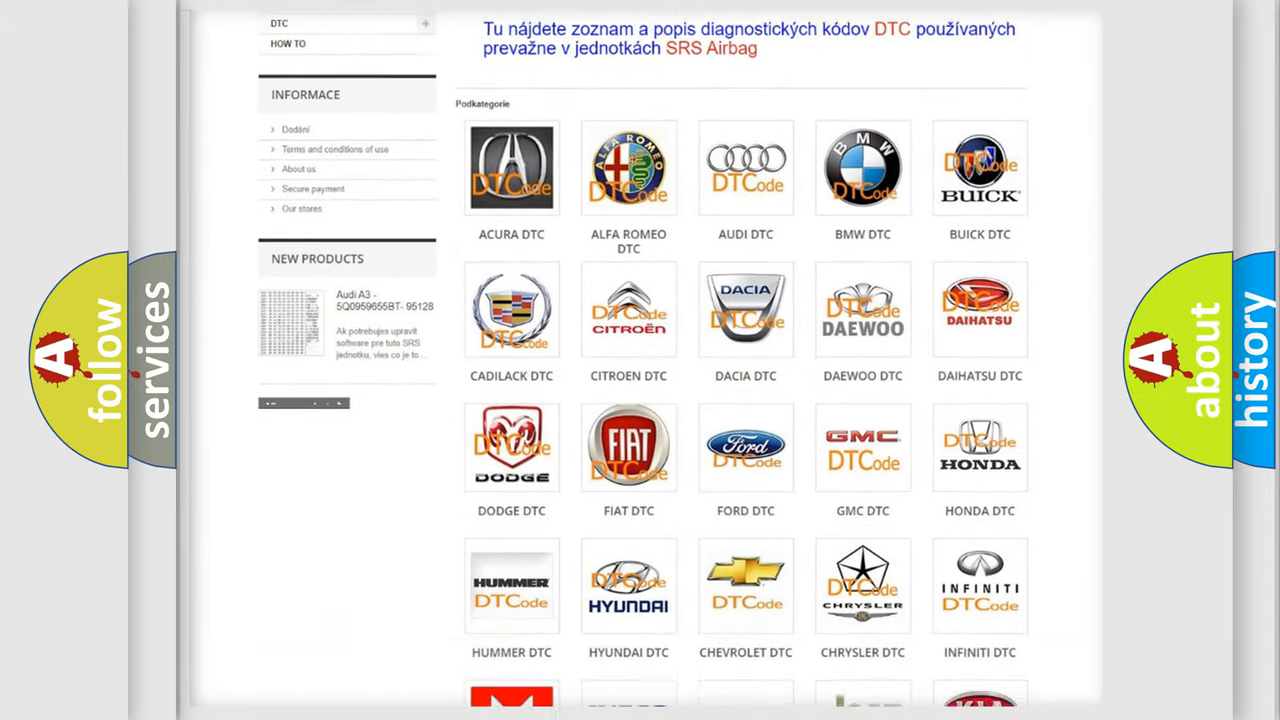
scroll(down, 3)
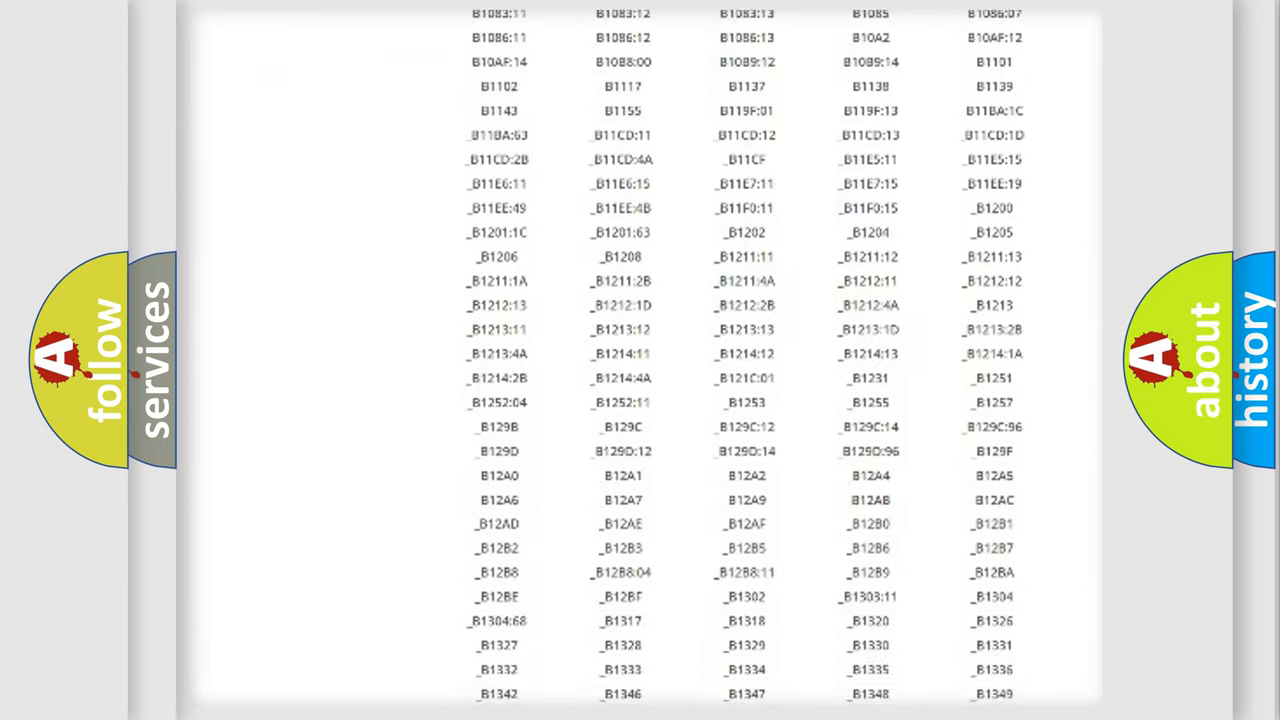
scroll(down, 3)
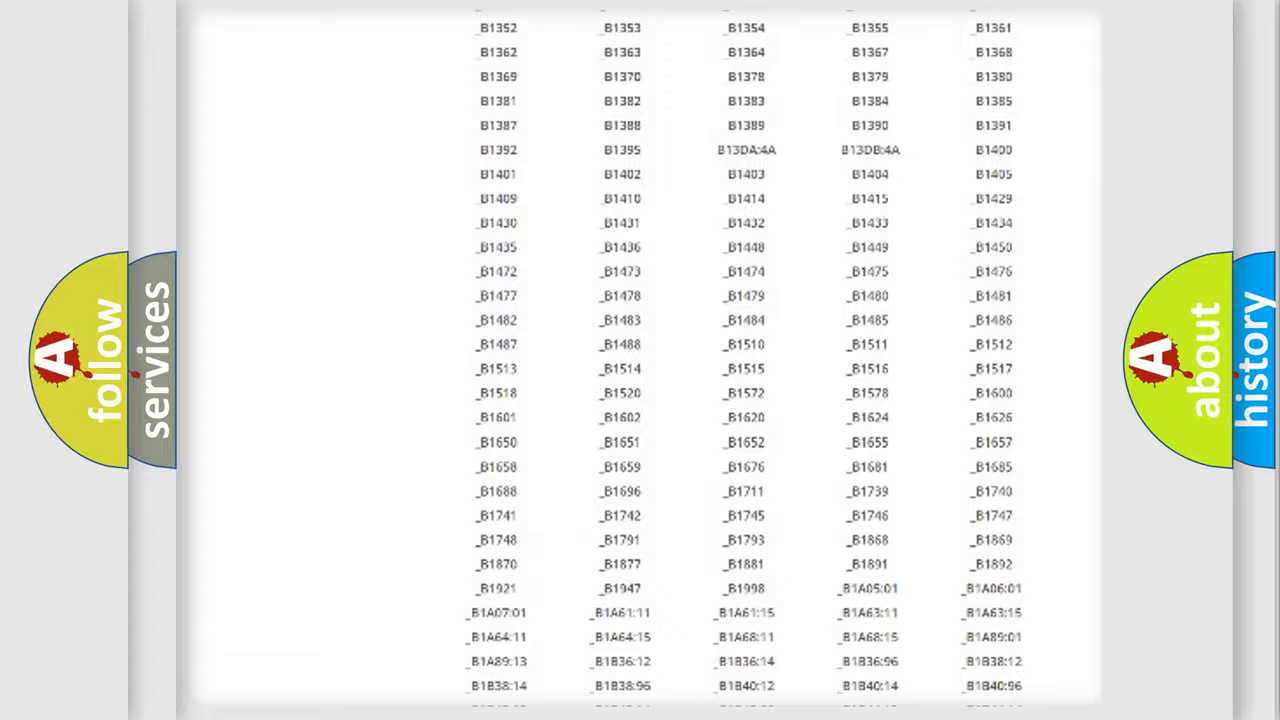